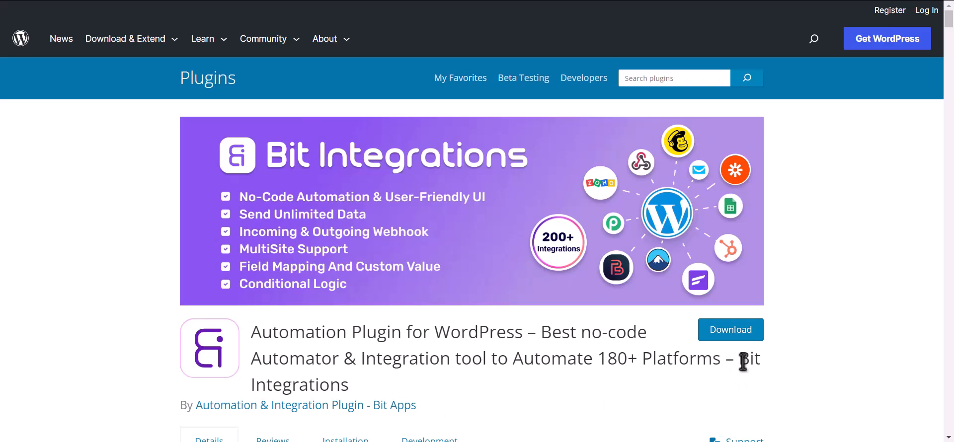
Leave the WordPress.org plugin listing for the Bit Integrations welcome screen in the site admin.
left_click_drag(738, 358, 743, 385)
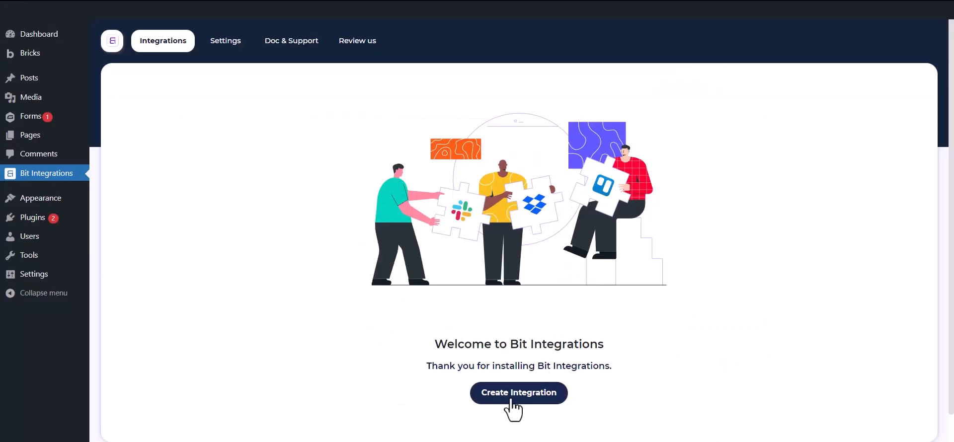
Create a new integration triggered by the Gravity Forms 'Contact Us' form.
left_click(518, 392)
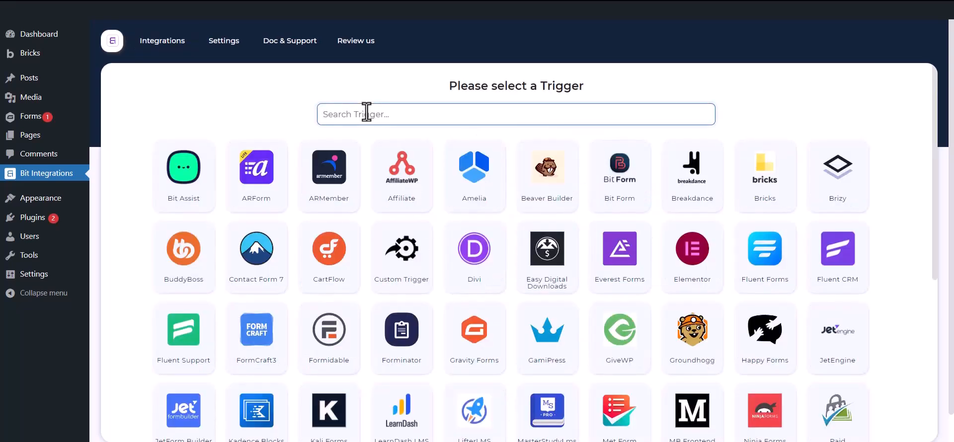
type("gravity forms")
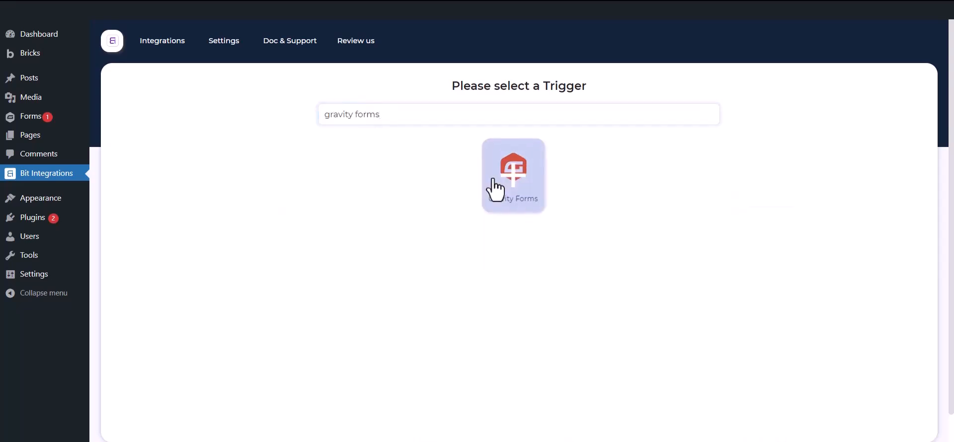
left_click(513, 176)
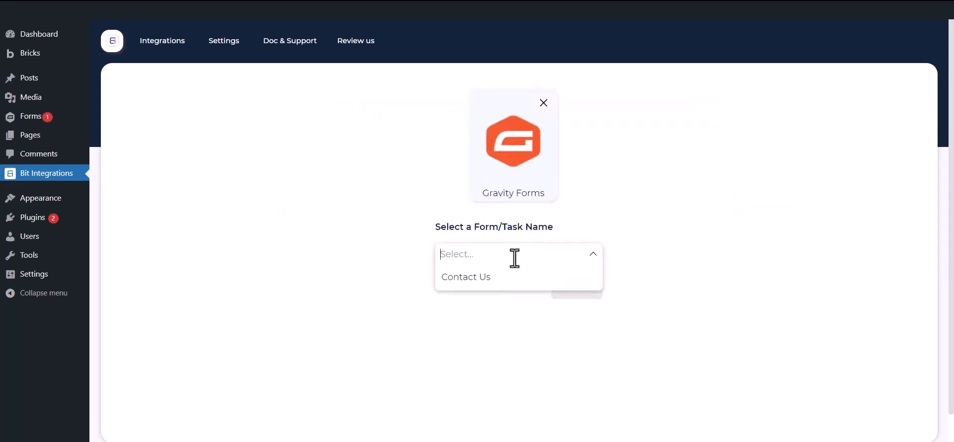
left_click(466, 277)
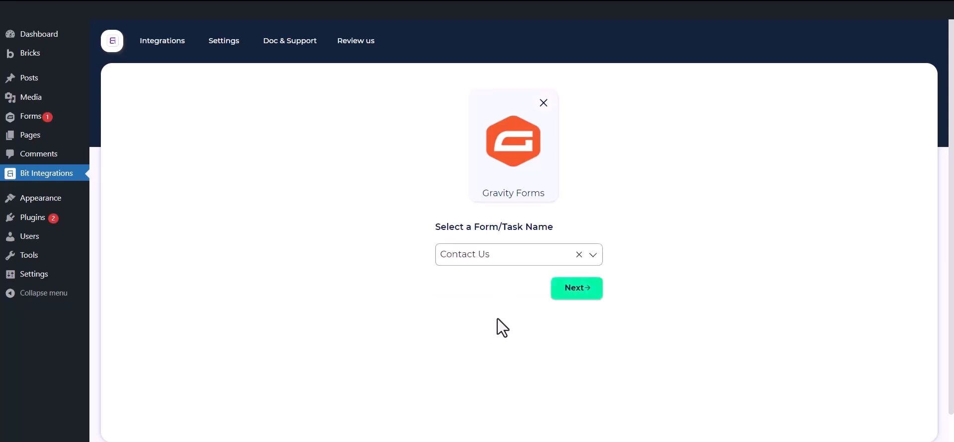
Choose OneHashCRM as the integration's action app.
left_click(576, 288)
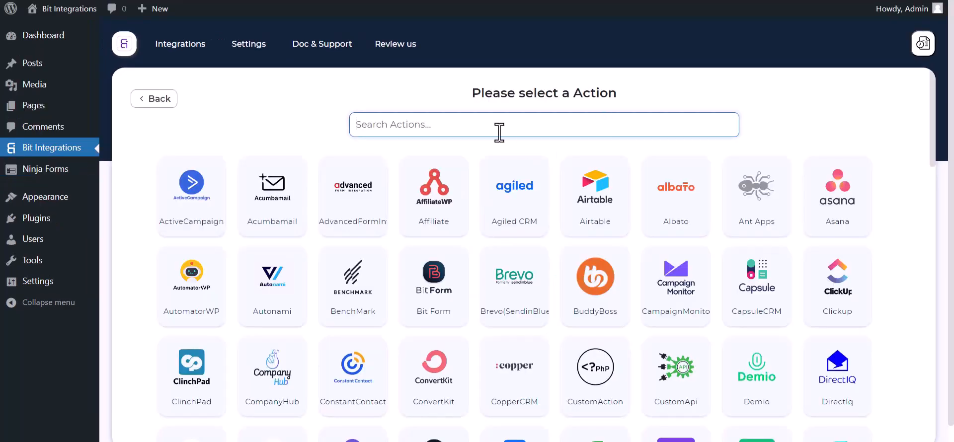
type("one")
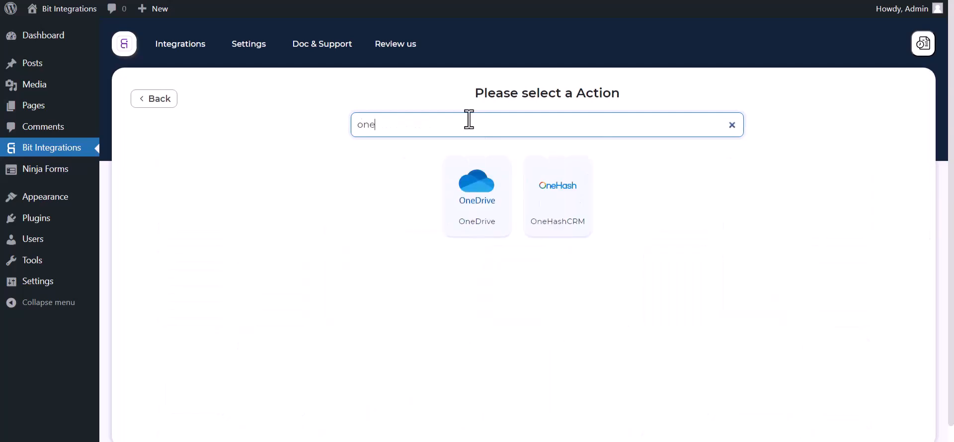
left_click(556, 196)
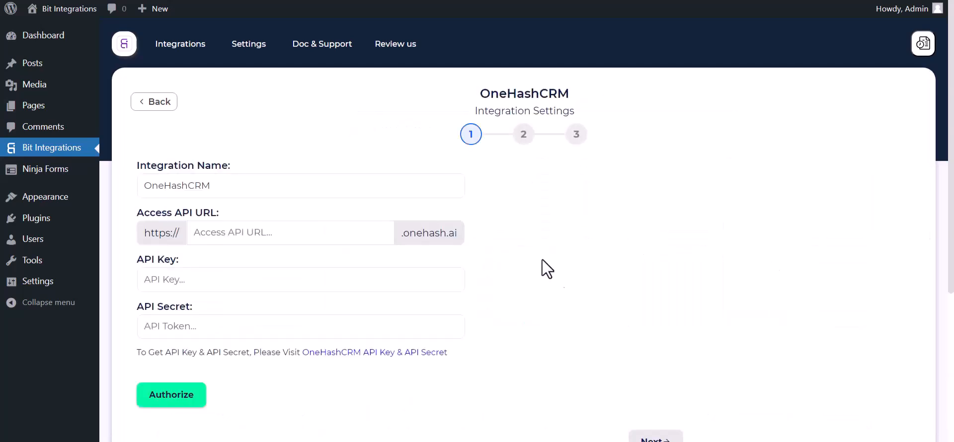
Enter the account subdomain 'sarowajhajaha' as the Access API URL.
left_click(290, 233)
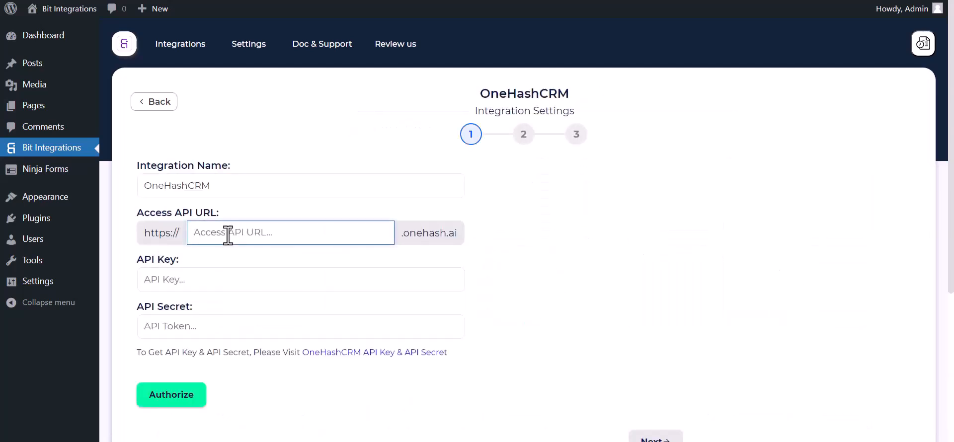
type("sarowa")
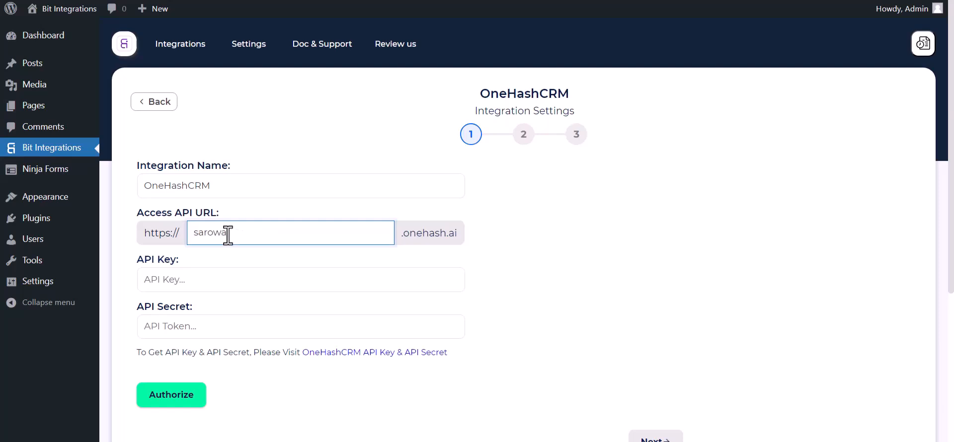
type("jha")
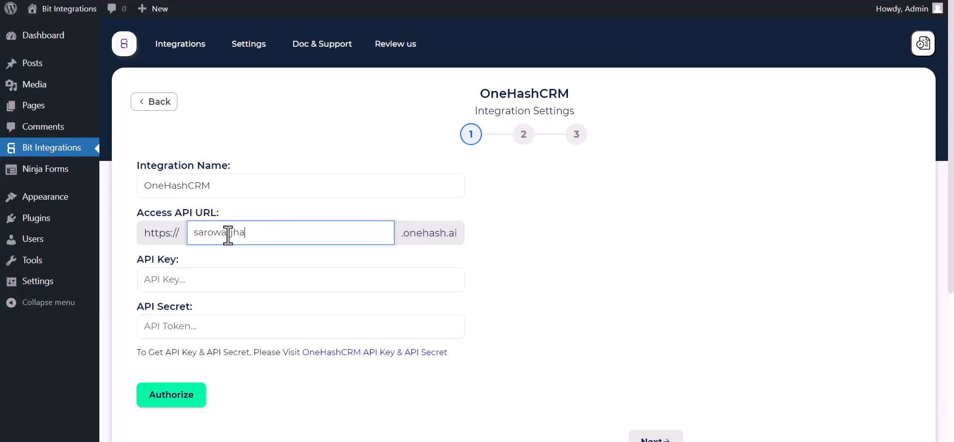
type("jaha")
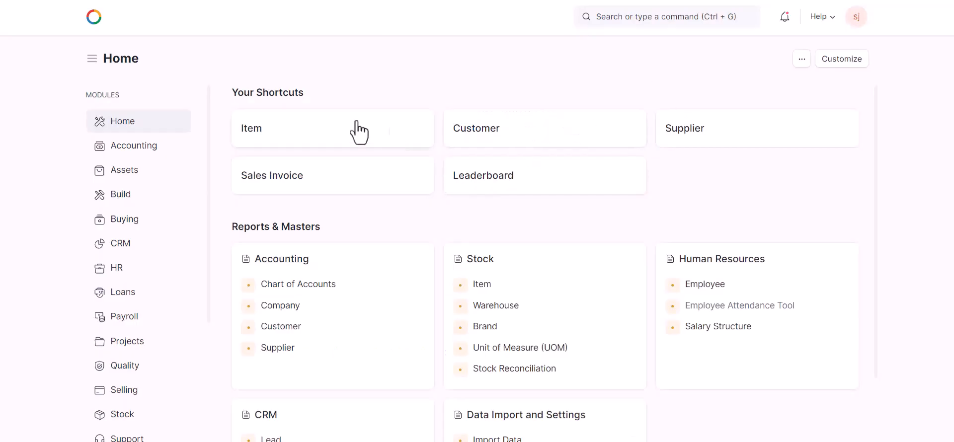
Generate new API keys under My Settings > API Access and select the shown secret.
left_click(856, 16)
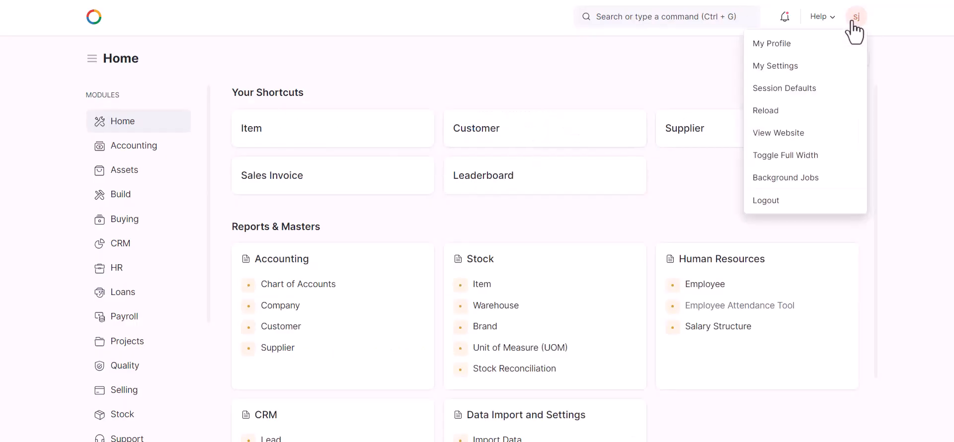
left_click(772, 43)
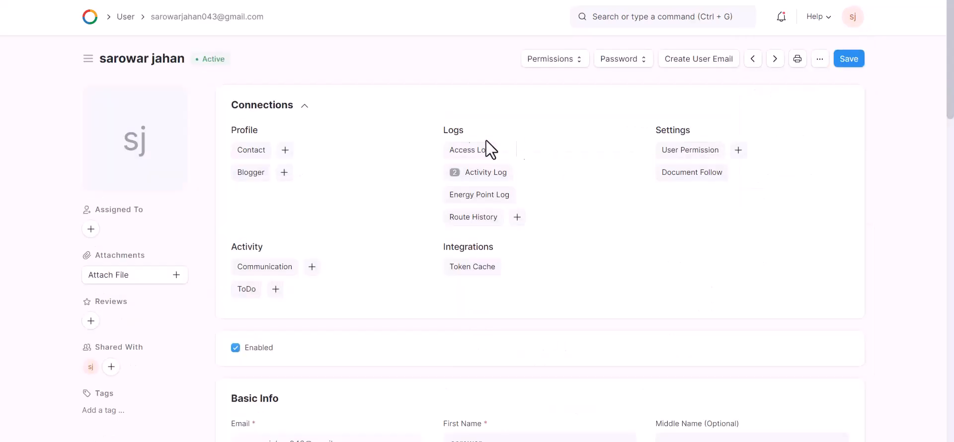
scroll("down", 3)
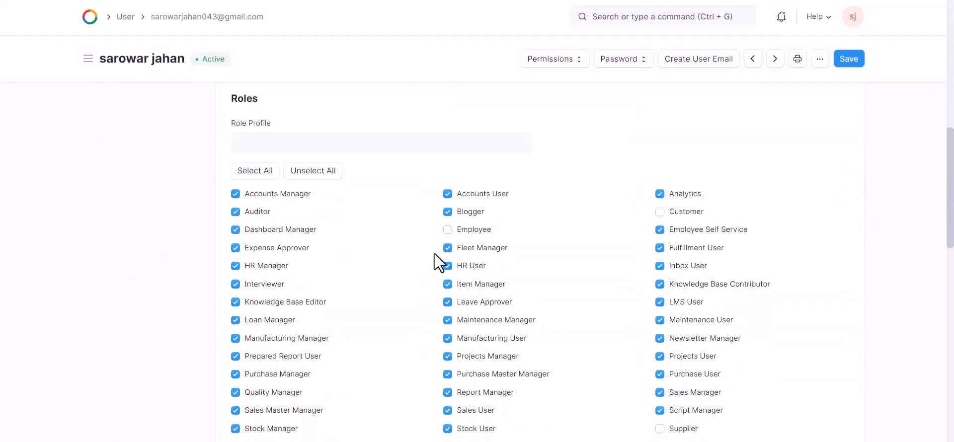
scroll("down", 3)
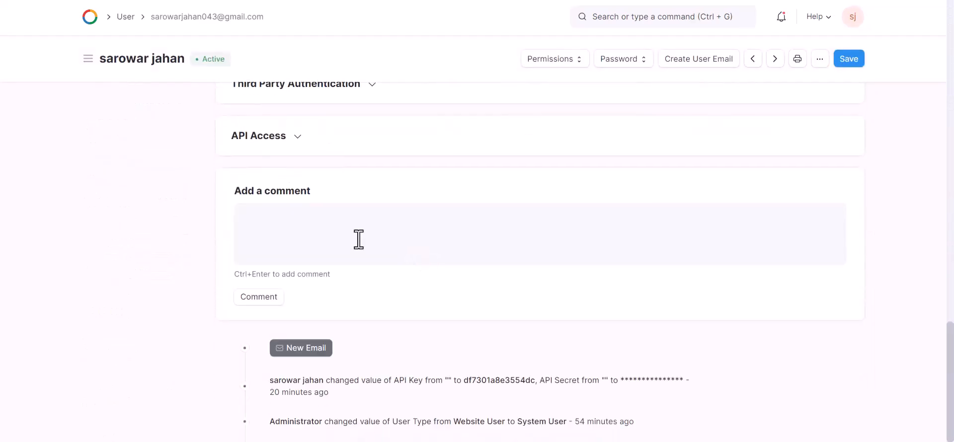
left_click(258, 135)
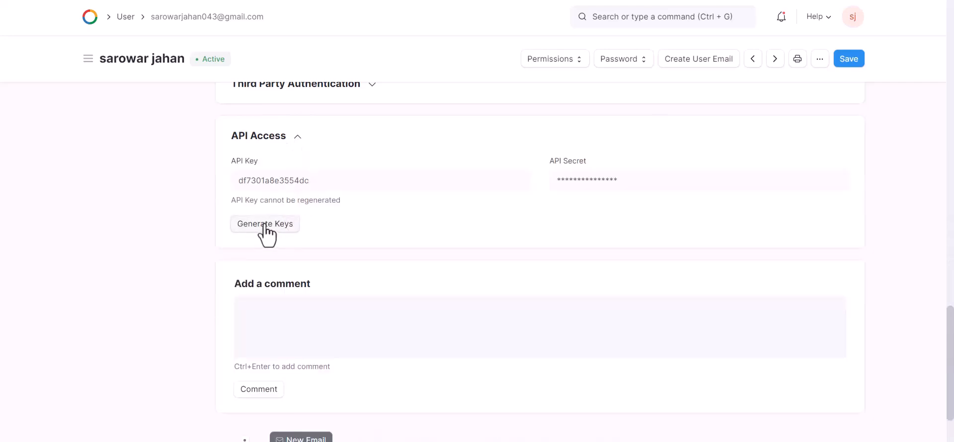
left_click(265, 224)
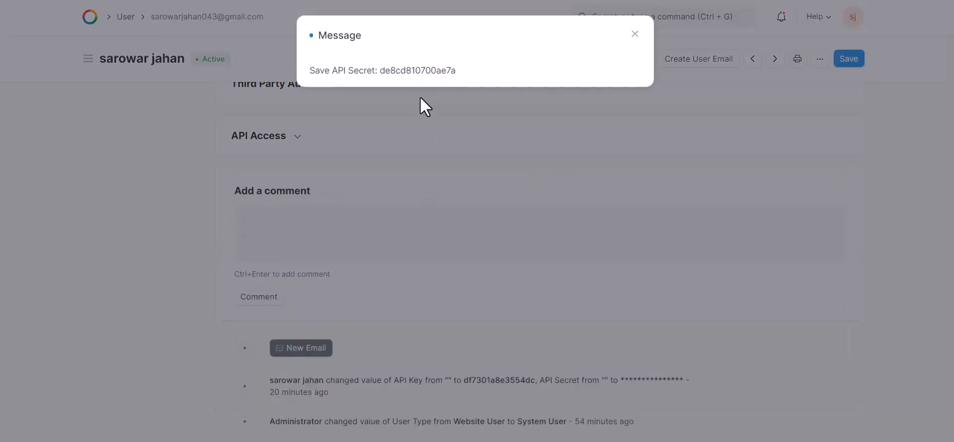
double_click(417, 70)
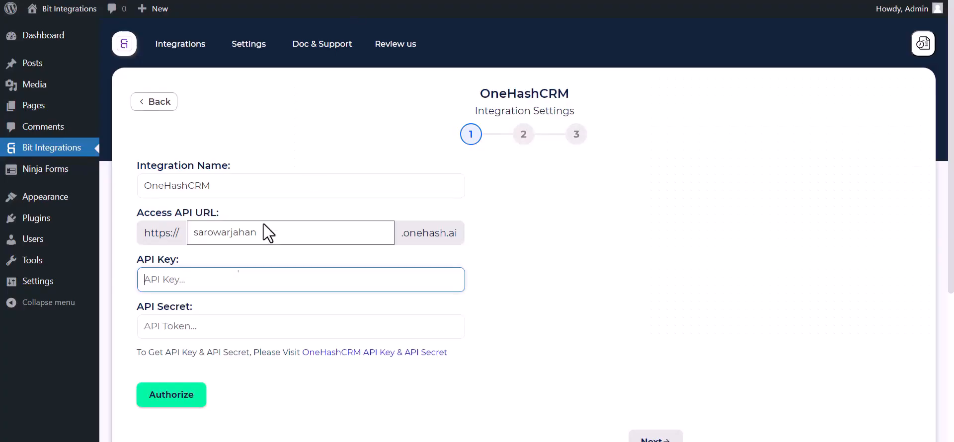
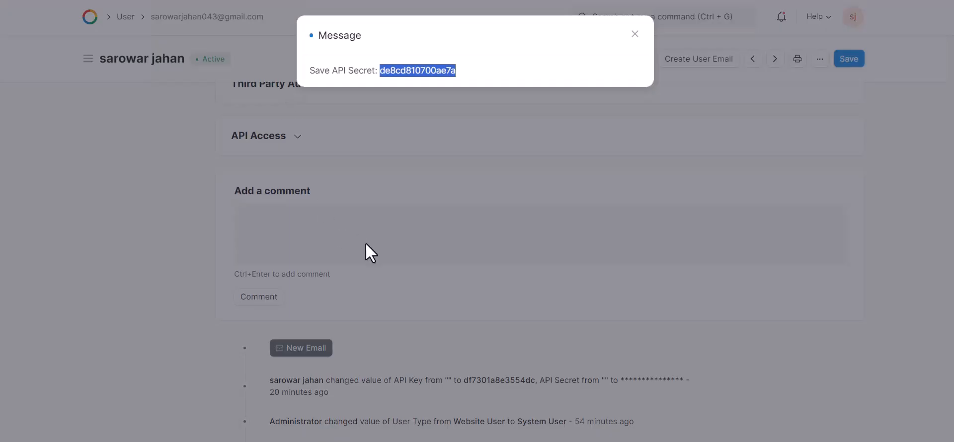
left_click(635, 33)
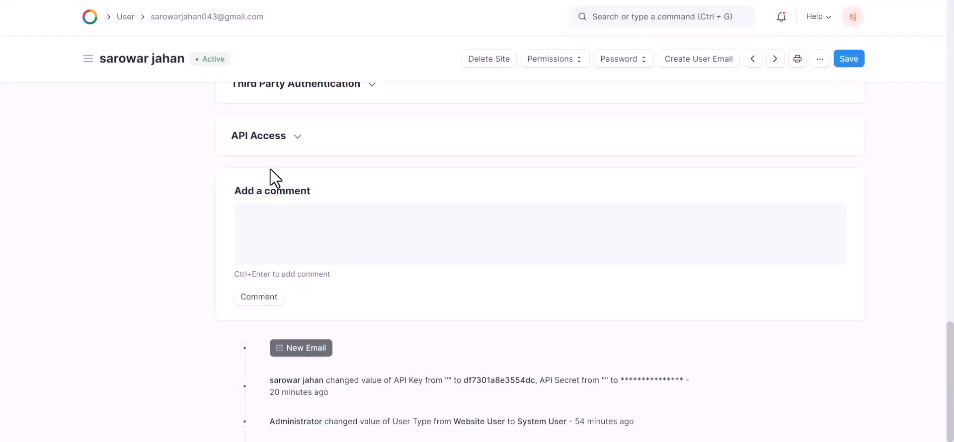
left_click(257, 135)
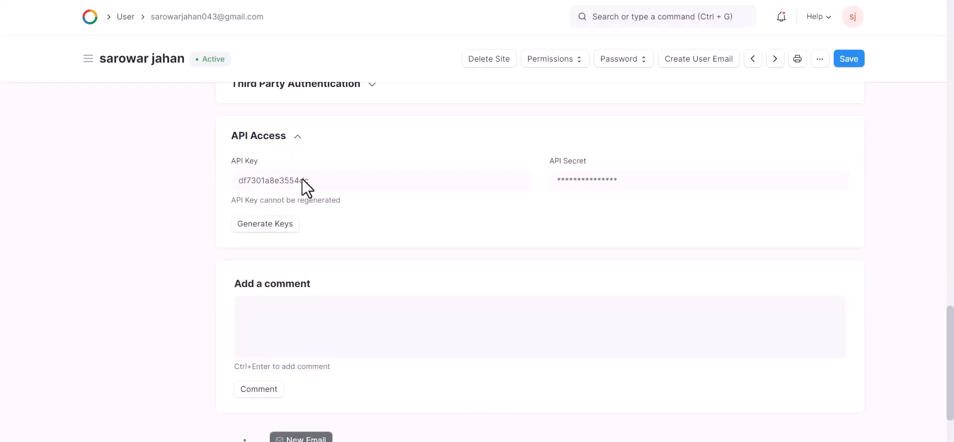
double_click(274, 180)
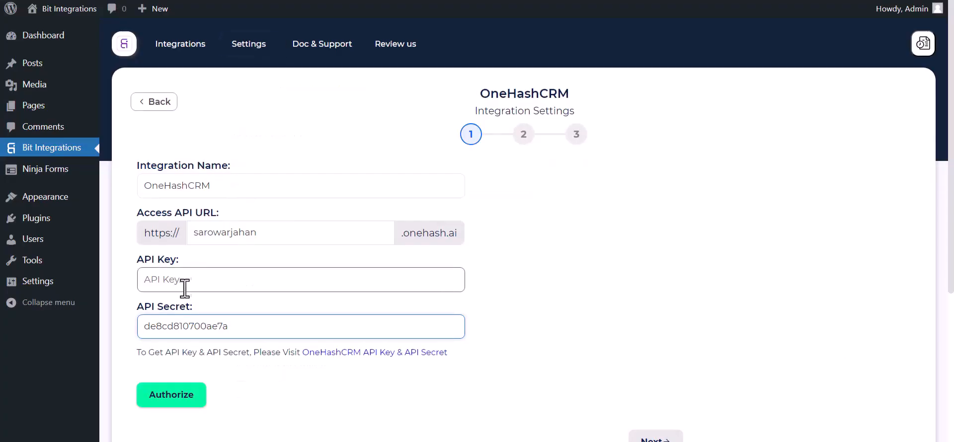
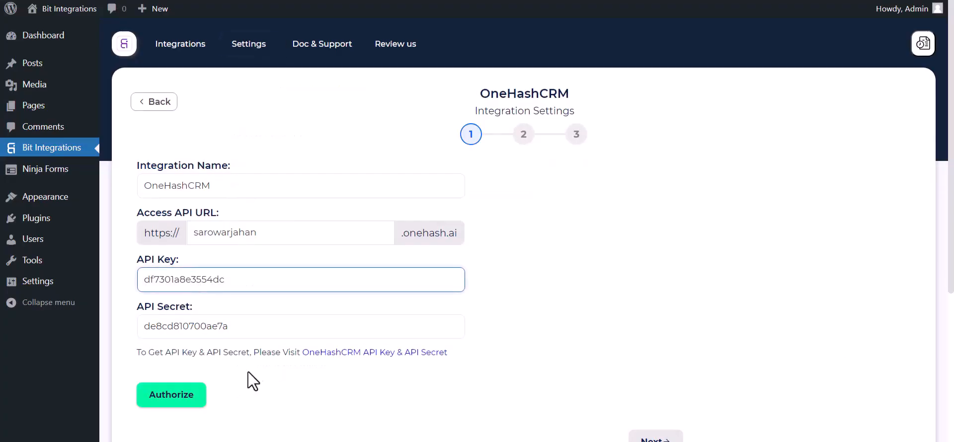
Authorize the OneHashCRM connection and choose Create Contact as the action.
left_click(171, 395)
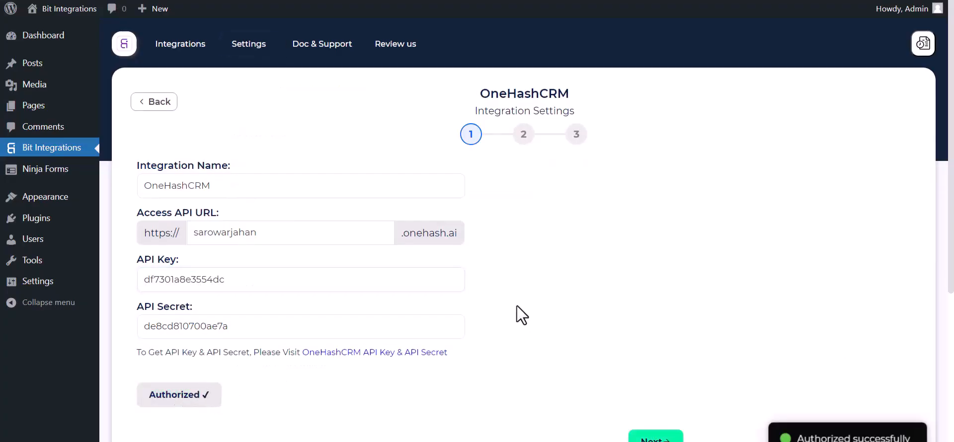
mouse_move(573, 344)
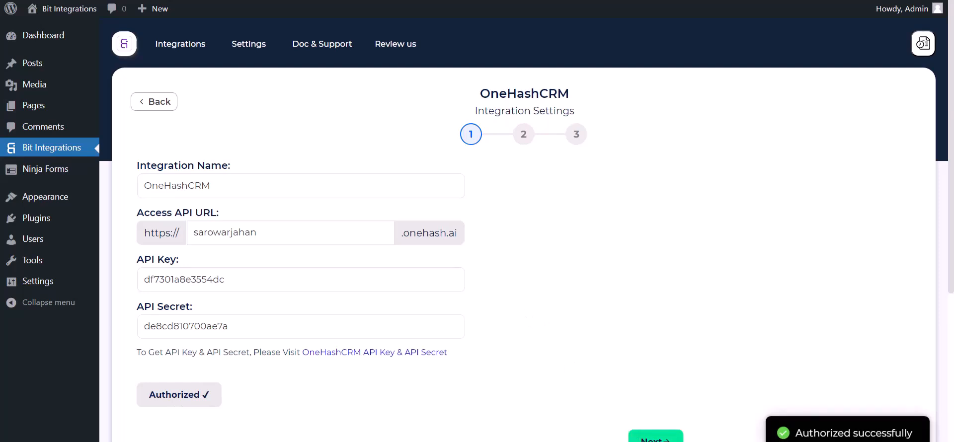
left_click(656, 439)
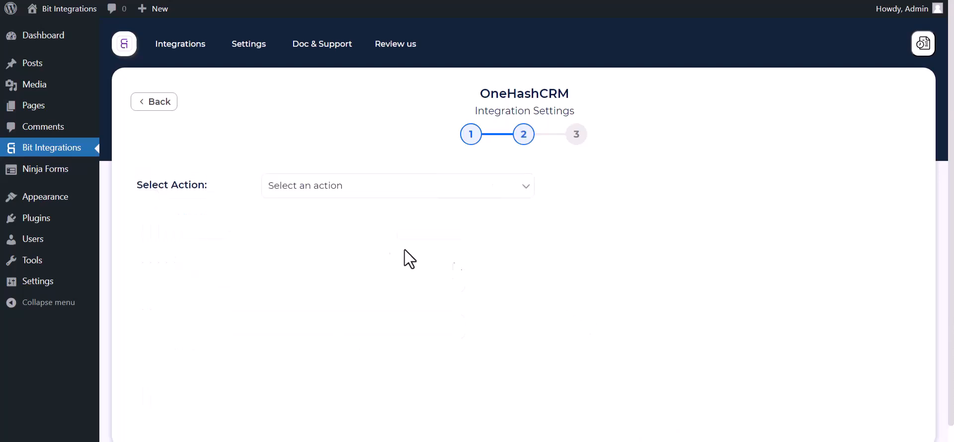
left_click(396, 186)
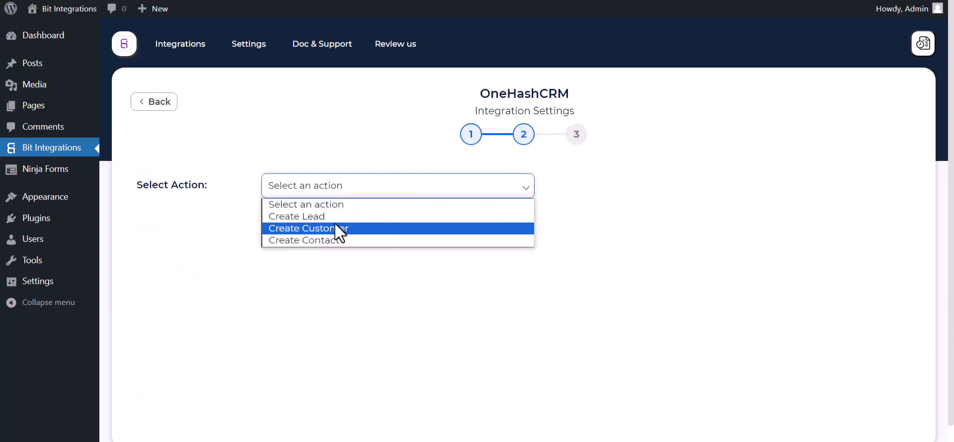
left_click(306, 239)
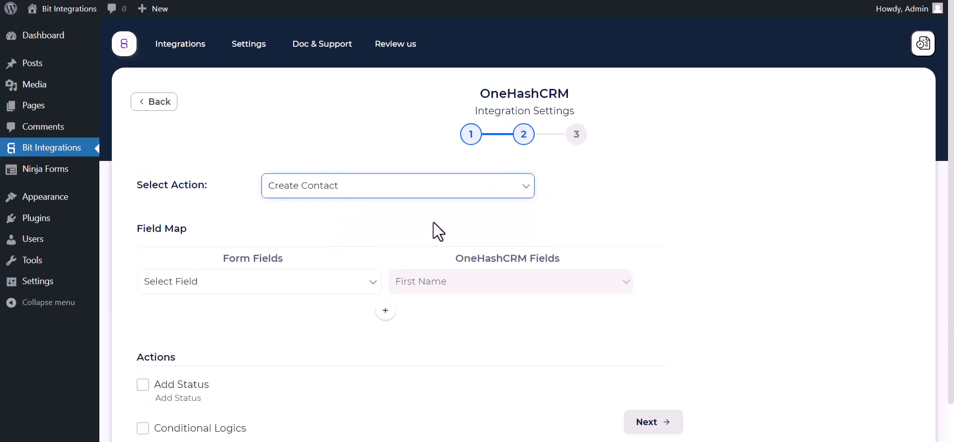
Map First Name, Last Name, Email→Email Address and Phone→Phone Number to OneHashCRM.
left_click(258, 281)
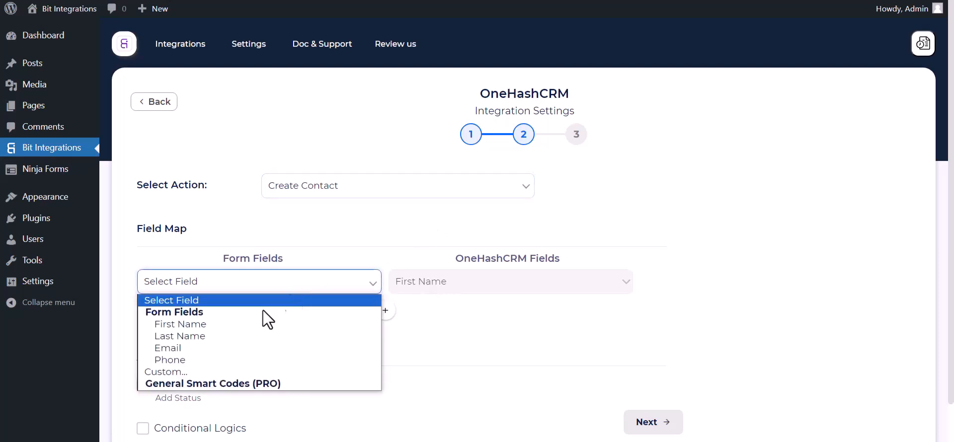
left_click(180, 324)
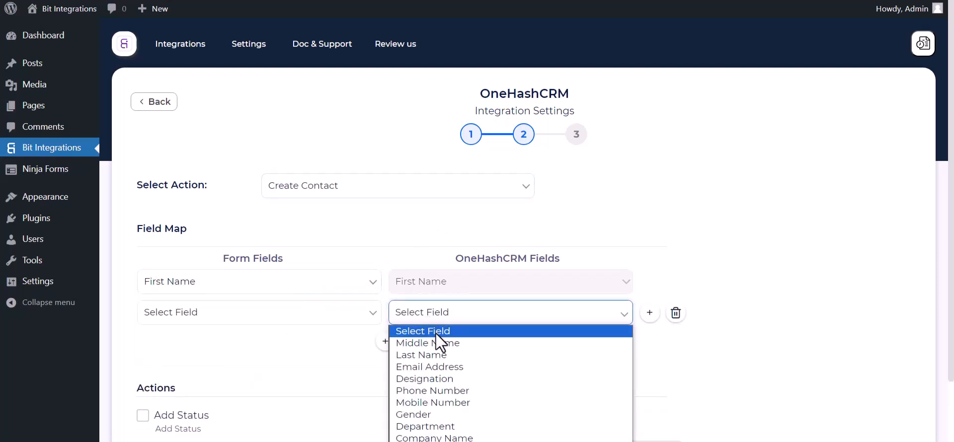
left_click(421, 355)
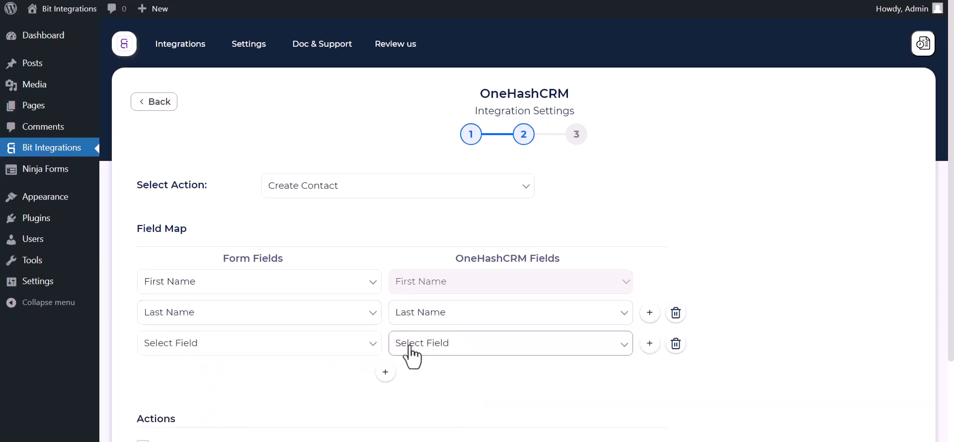
left_click(510, 343)
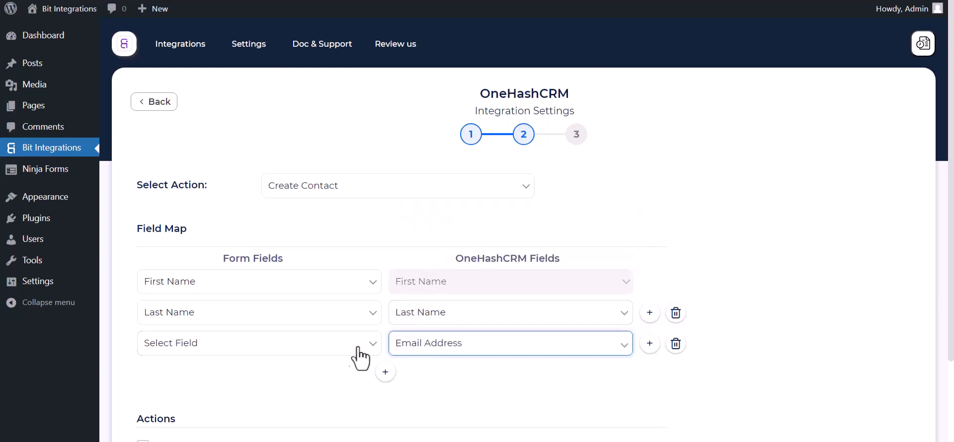
left_click(255, 343)
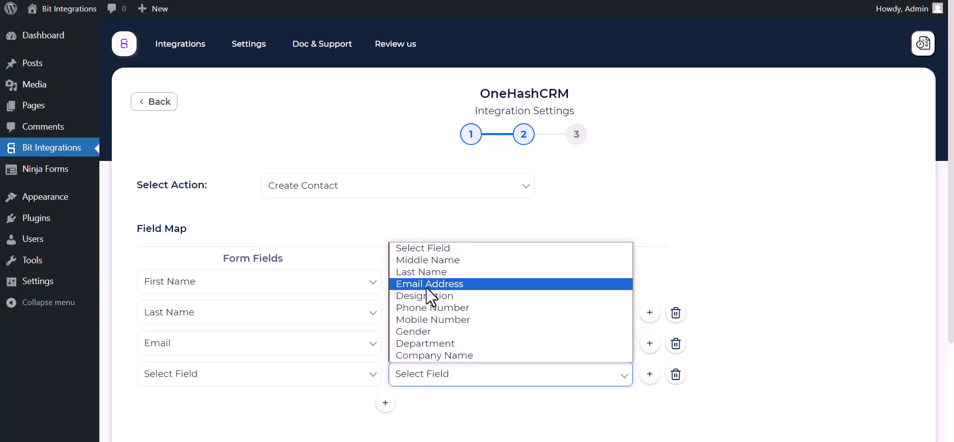
left_click(255, 374)
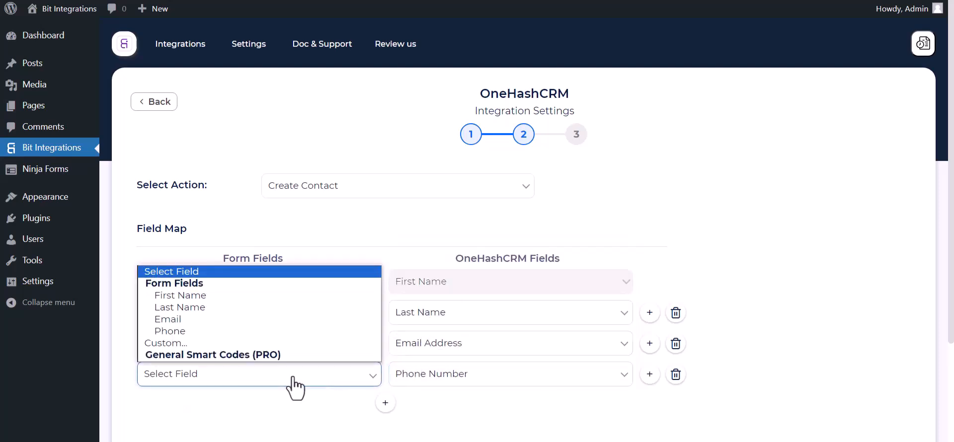
left_click(169, 331)
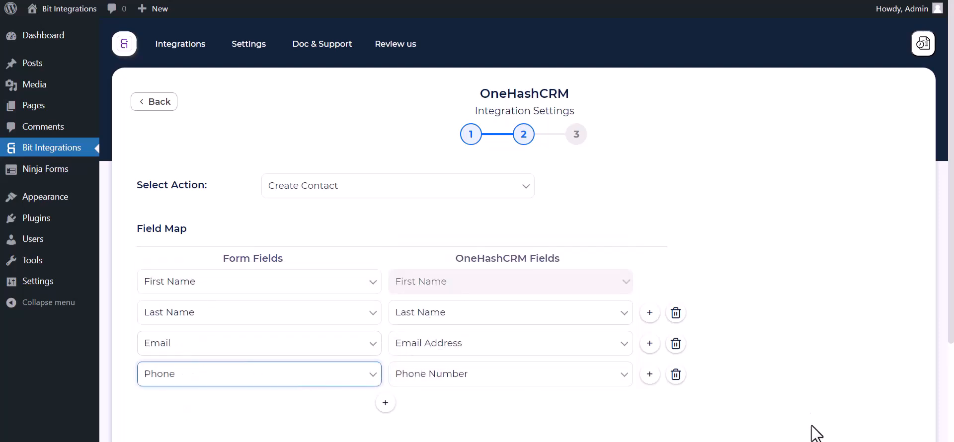
mouse_move(439, 355)
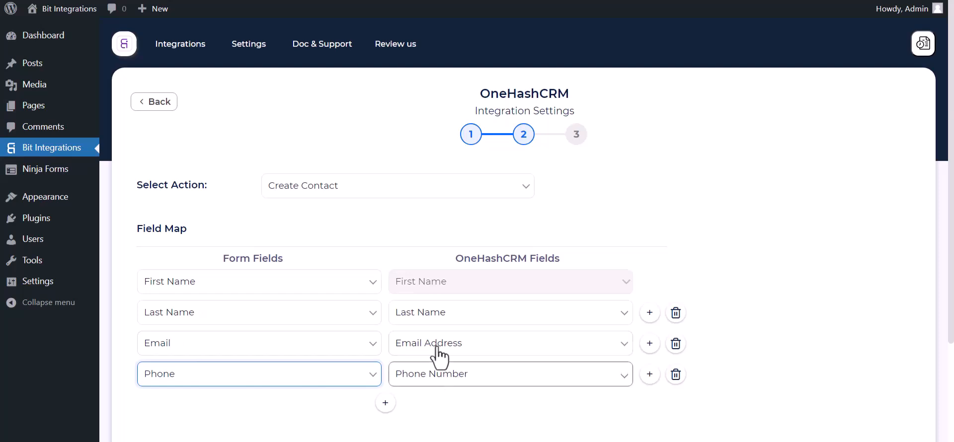
Advance to the final step and Finish & Save the OneHashCRM integration.
scroll("down", 3)
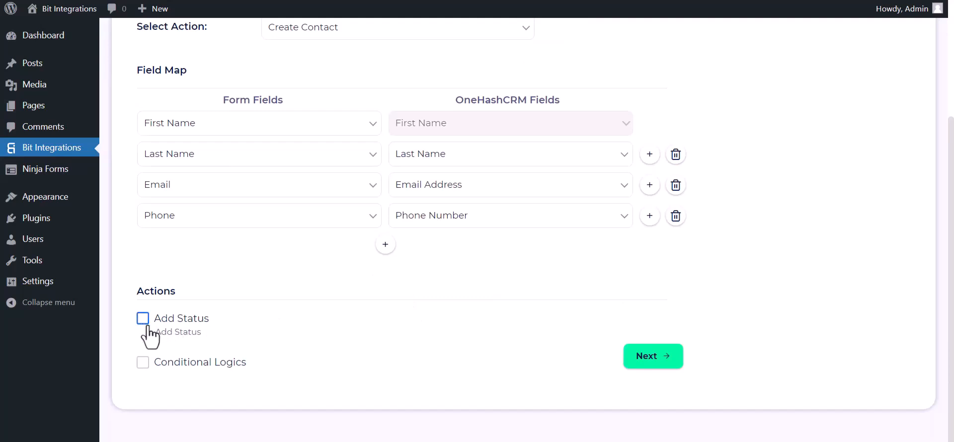
left_click(142, 318)
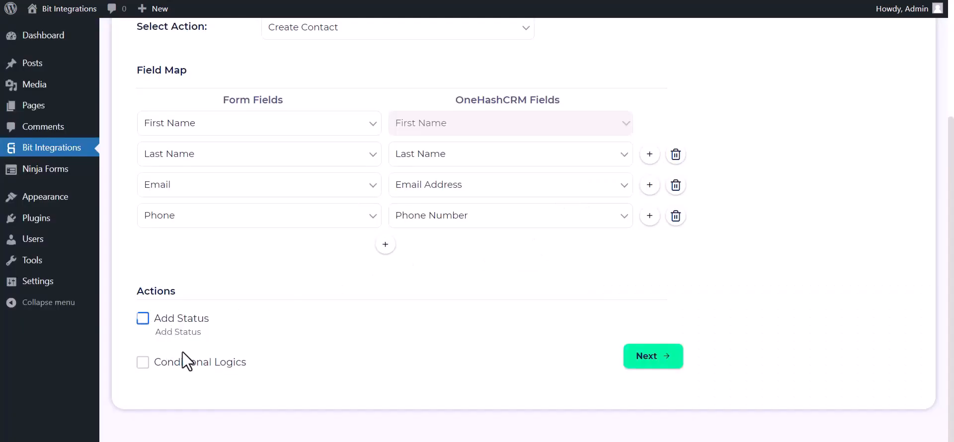
left_click(142, 362)
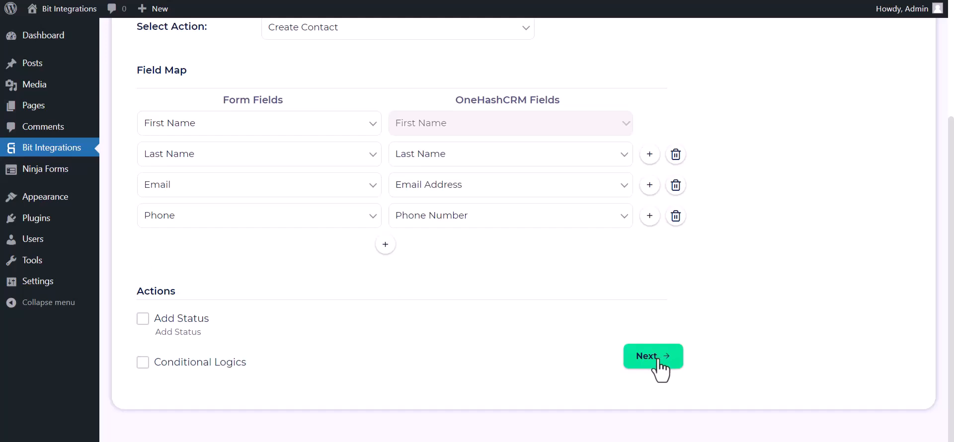
left_click(653, 356)
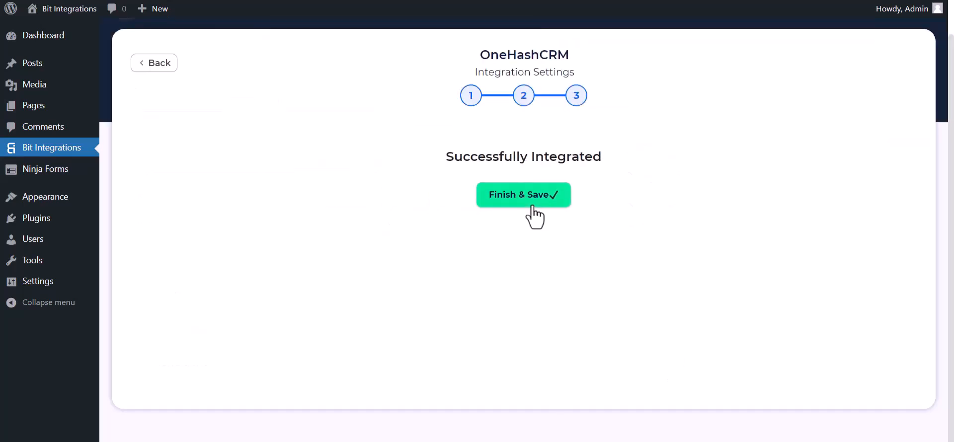
left_click(523, 195)
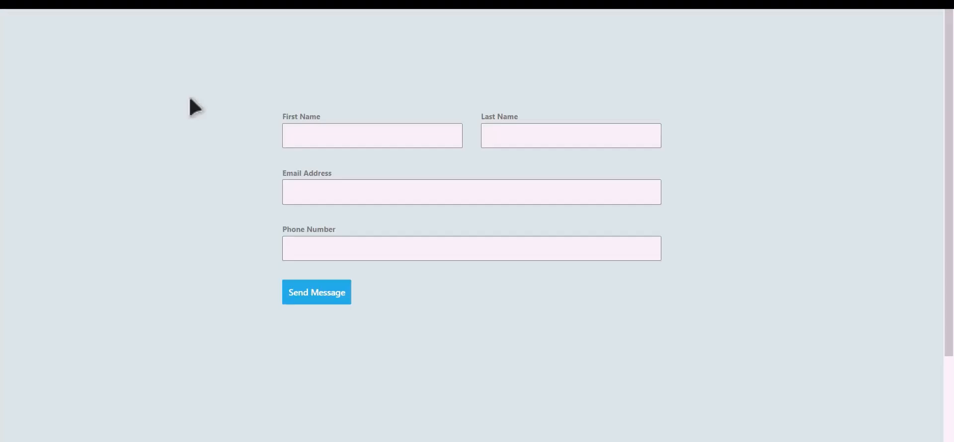
left_click(372, 136)
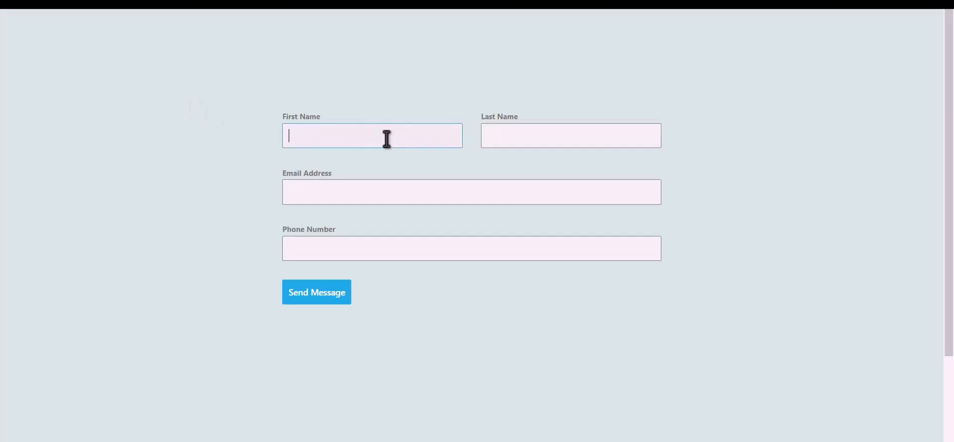
type("Bit")
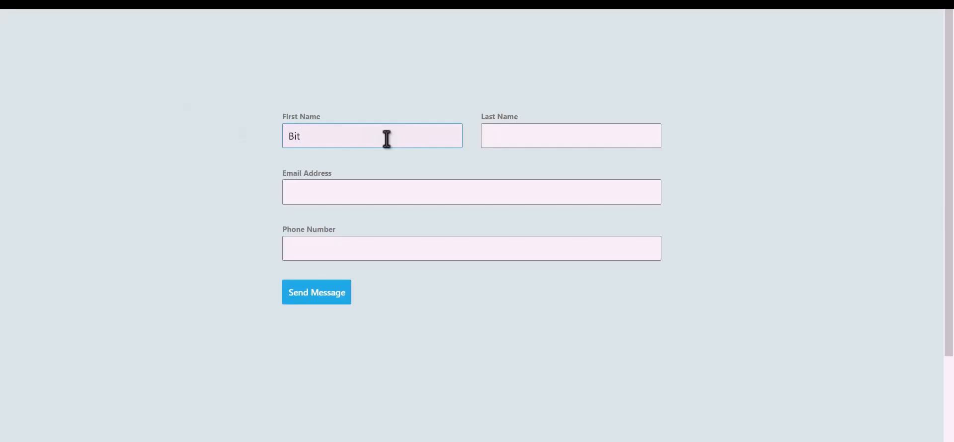
type("Integration")
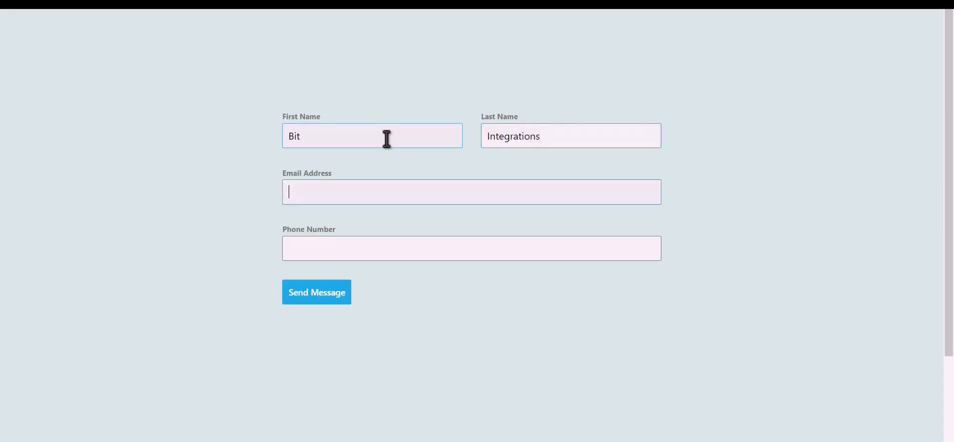
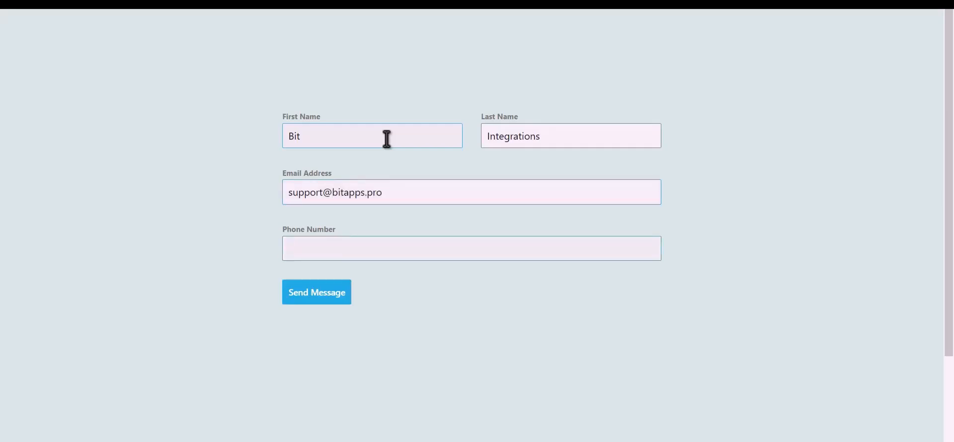
type("444555666")
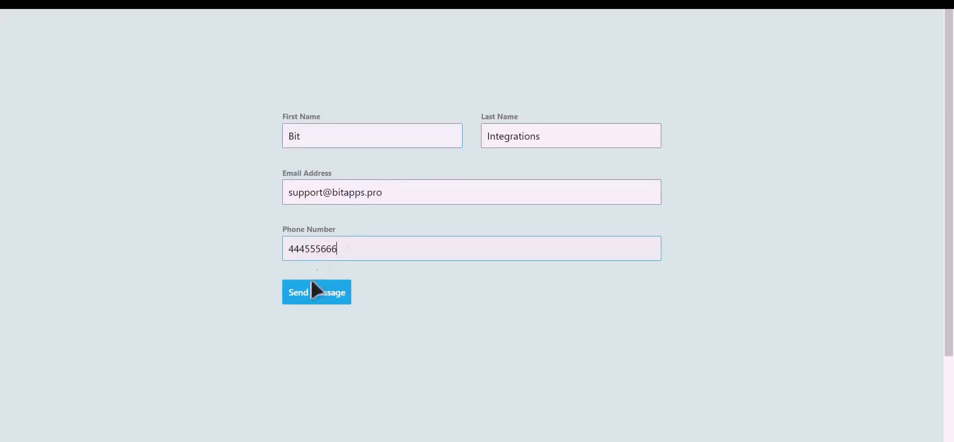
left_click(316, 292)
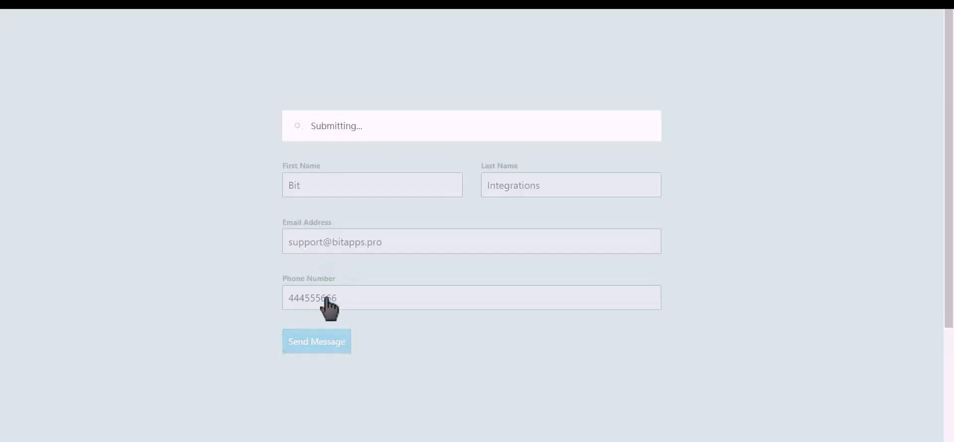
left_click(316, 342)
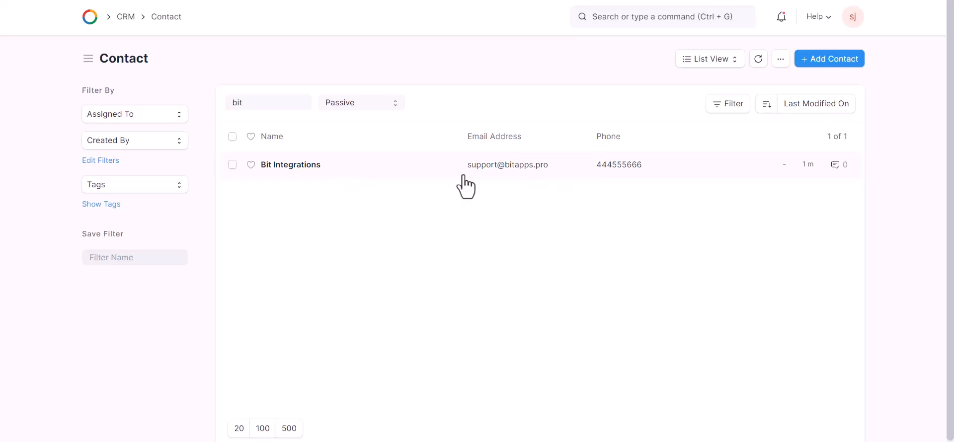
mouse_move(399, 176)
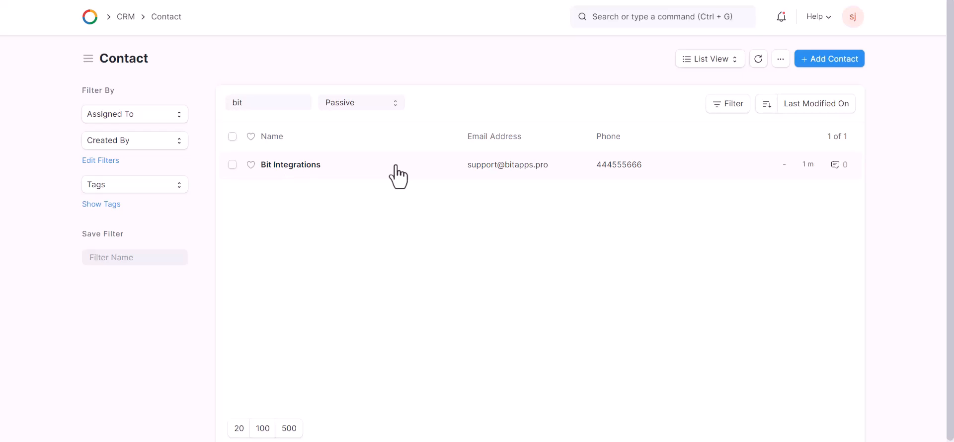
Open the Bit Integrations entry from the OneHashCRM Contact list.
left_click(292, 165)
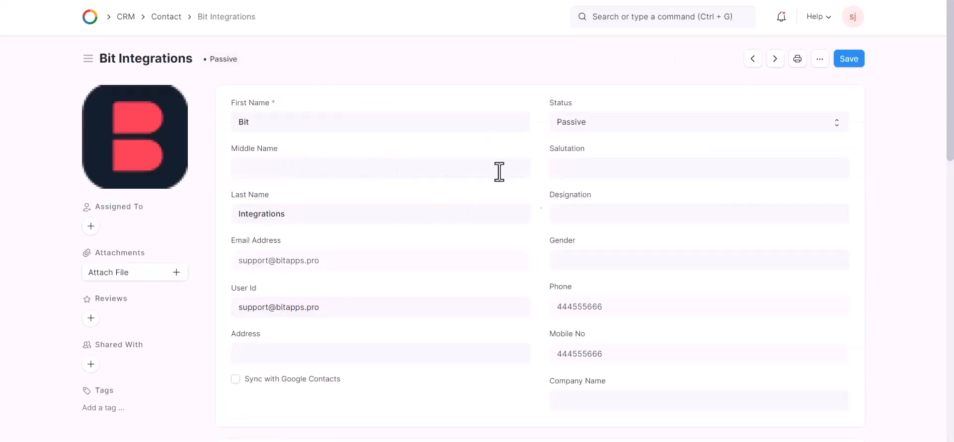